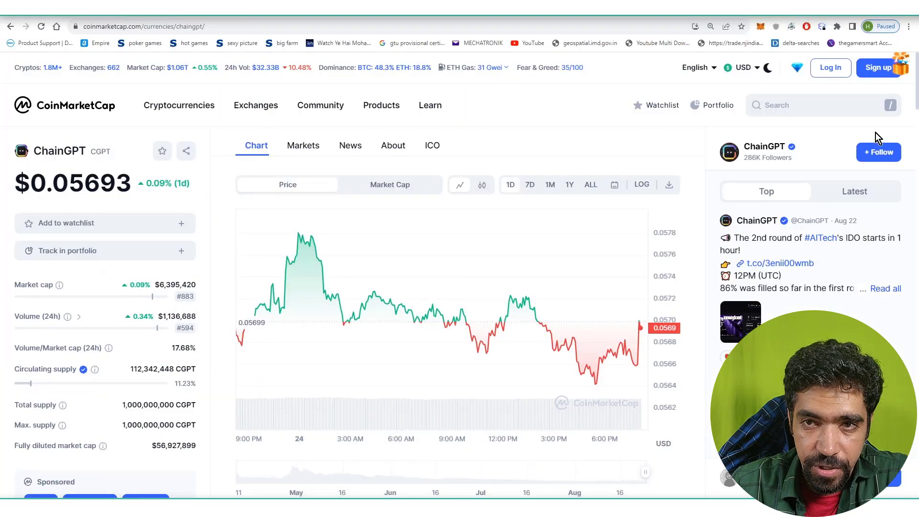
# - Search CoinMarketCap for 'chainGPT' to list ChainGPT (CGPT) and its ChainGPT/WBNB pairs
pyautogui.write('chain')
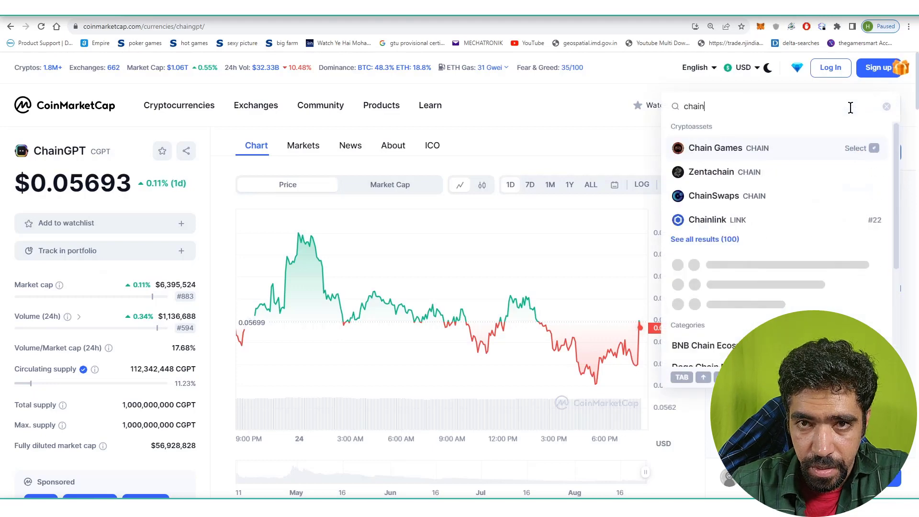
pyautogui.write('GPT')
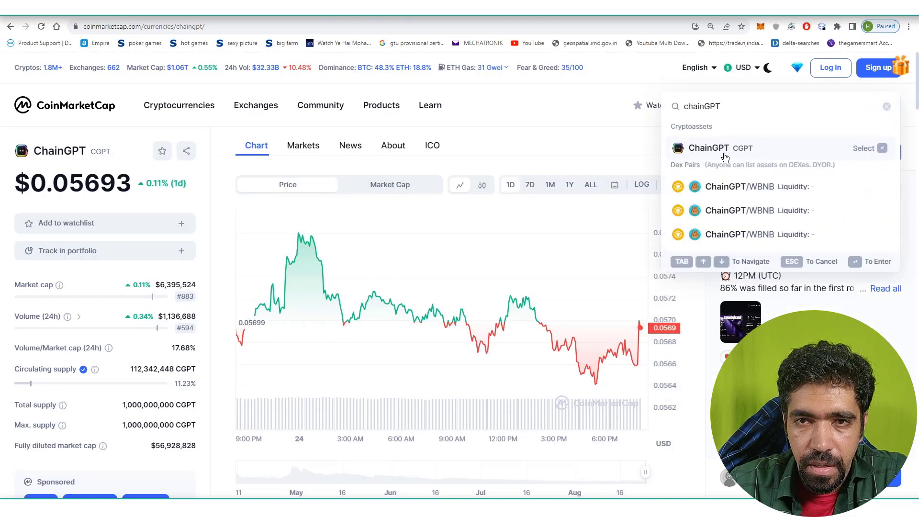
pyautogui.click(708, 148)
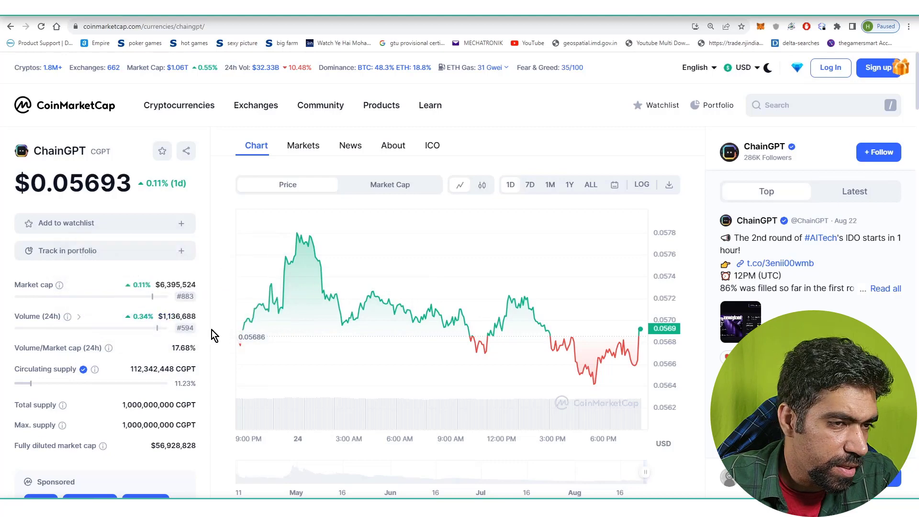
pyautogui.moveTo(200, 315)
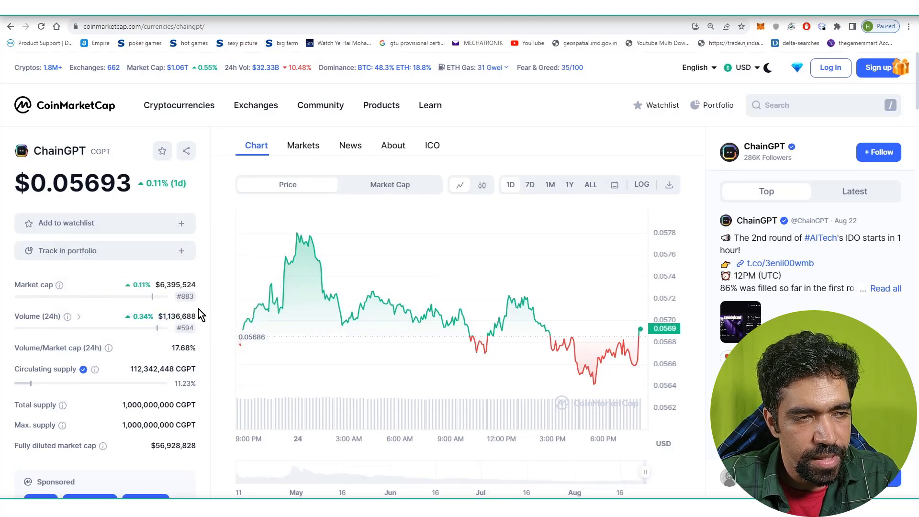
pyautogui.moveTo(215, 326)
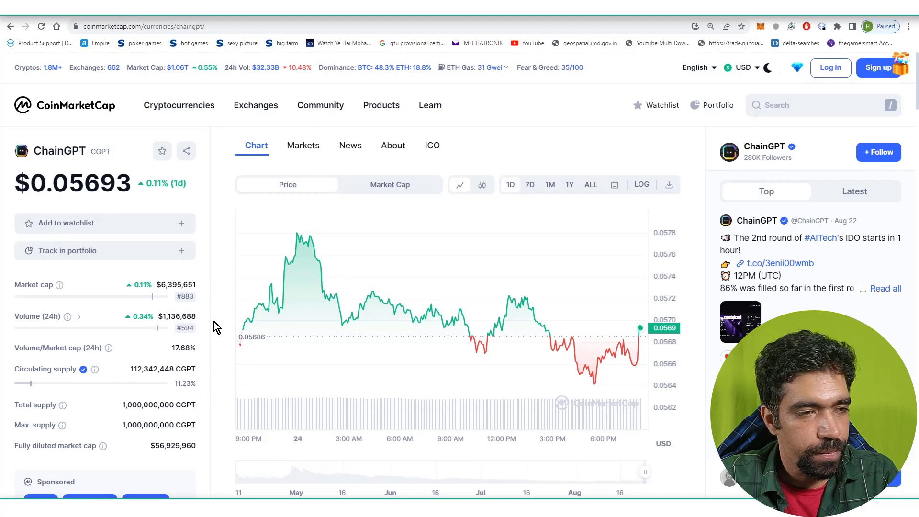
pyautogui.moveTo(180, 393)
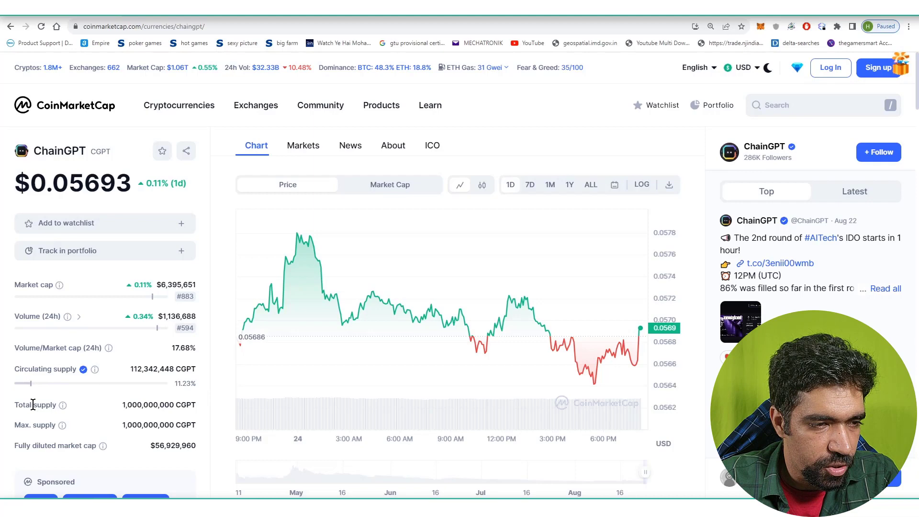
pyautogui.doubleClick(147, 404)
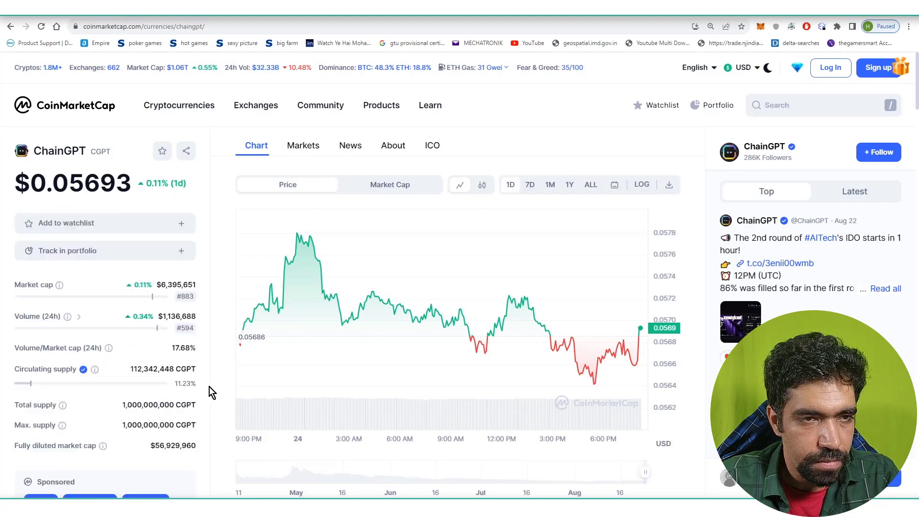
# - View ChainGPT's all-time market cap chart, then open its Markets exchange list
pyautogui.click(389, 184)
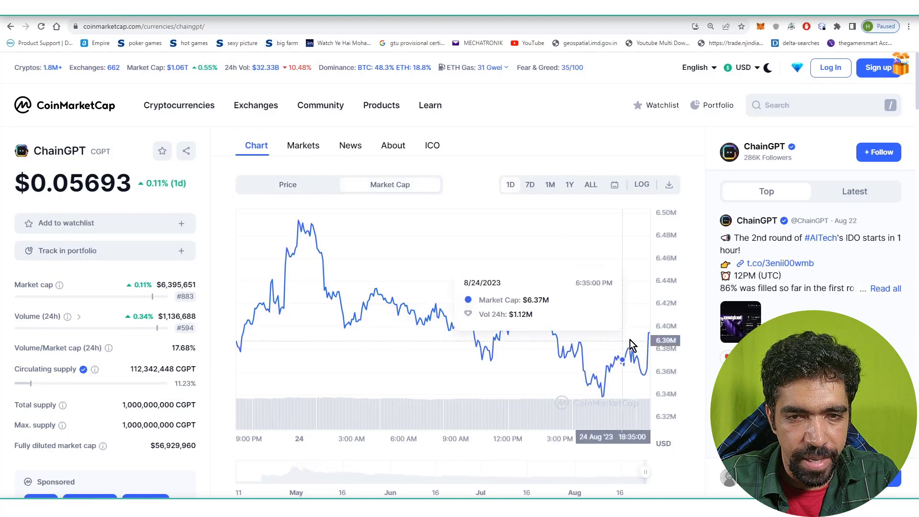
pyautogui.click(591, 184)
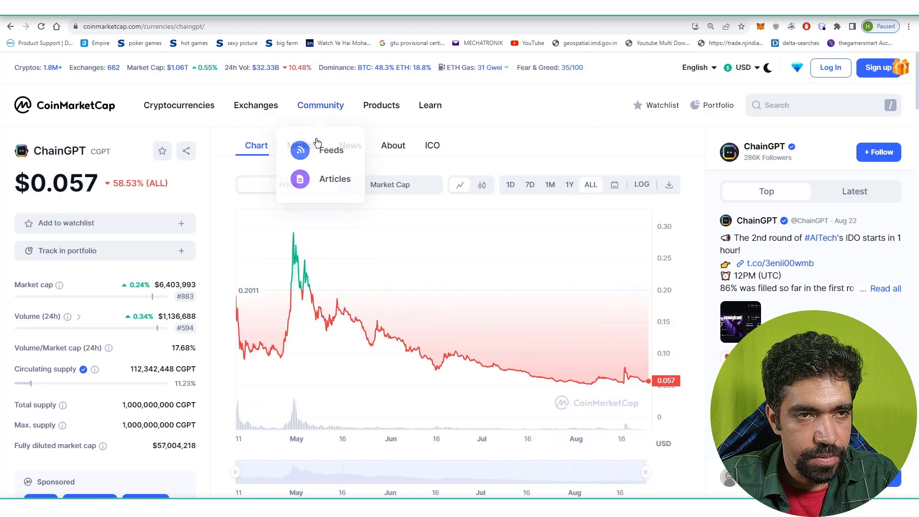
pyautogui.click(303, 145)
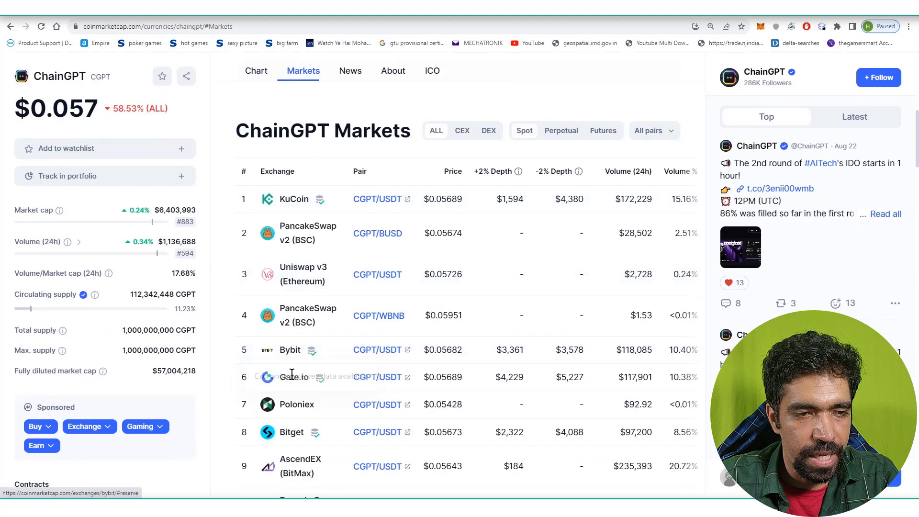
# - Scroll past ChainGPT's markets table and return to its price chart
pyautogui.scroll(-3)
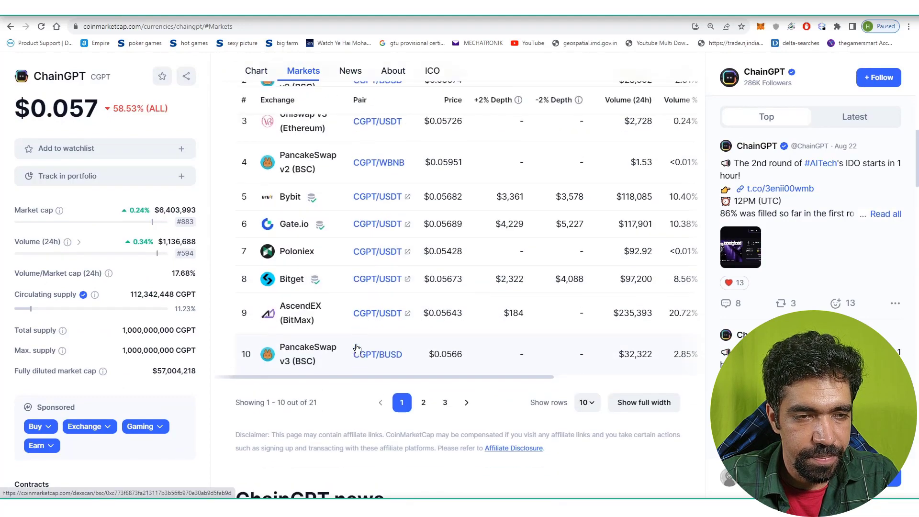
pyautogui.click(256, 71)
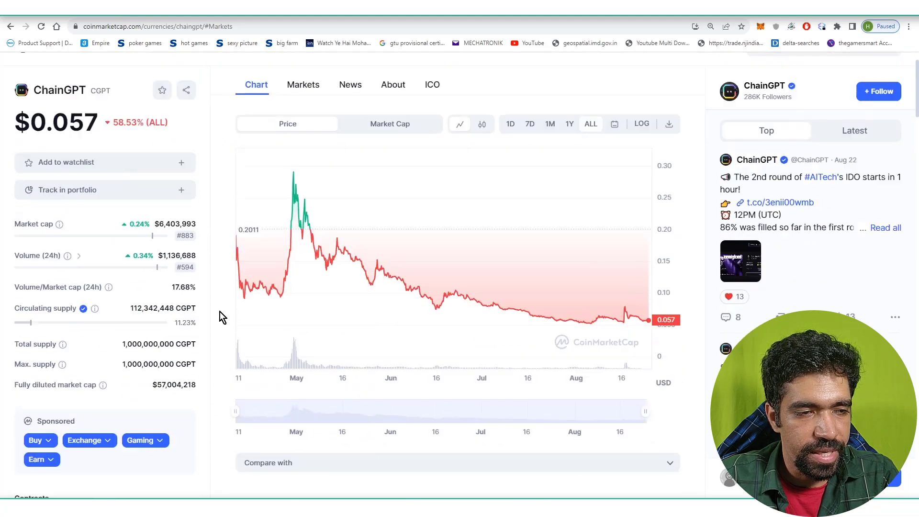
pyautogui.scroll(-3)
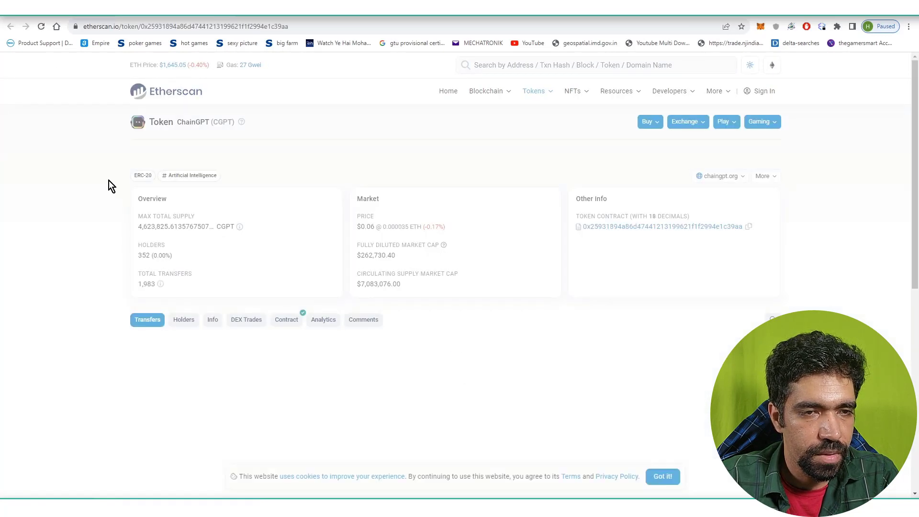
# - Browse the CGPT token's 352 holders on Etherscan, led by Uniswap V3 CGPT-USDT
pyautogui.click(183, 319)
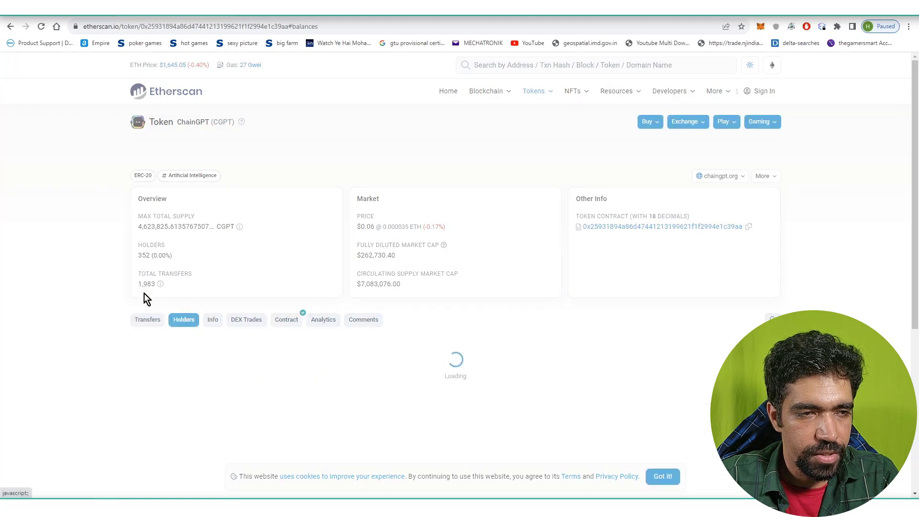
pyautogui.scroll(-3)
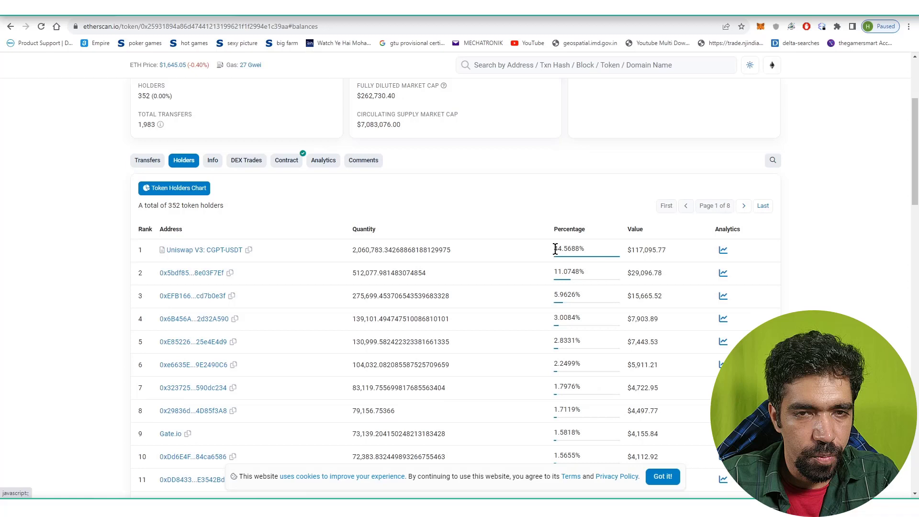
pyautogui.moveTo(569, 269)
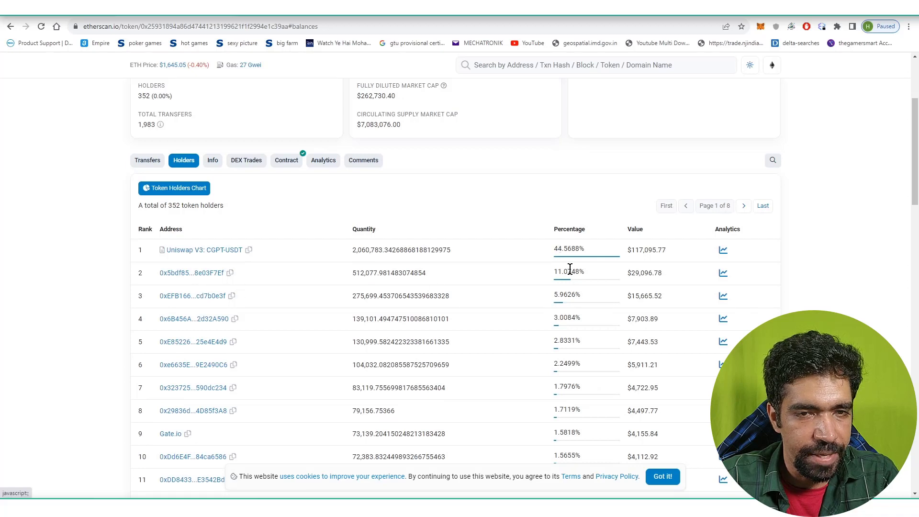
pyautogui.scroll(3)
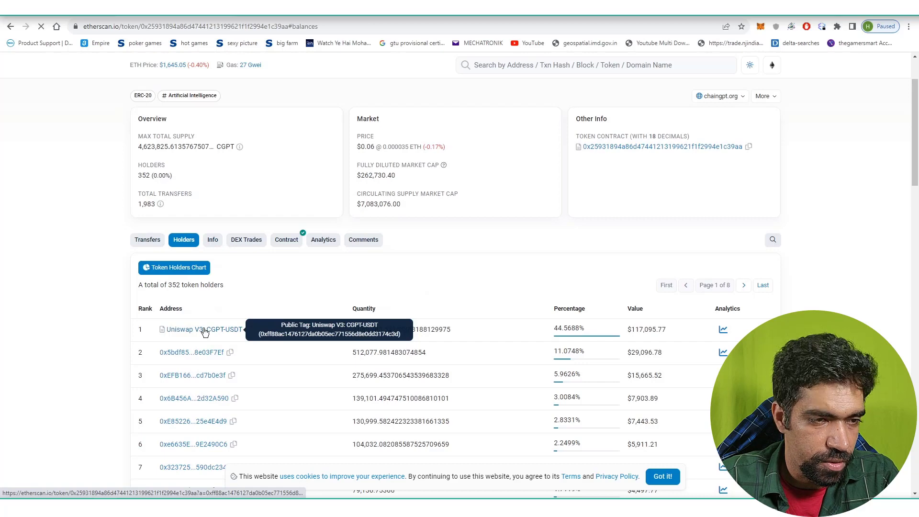
# - Review the Uniswap V3 CGPT-USDT pool's token balance analytics, rising from 1.09M to 2.06M CGPT
pyautogui.click(194, 329)
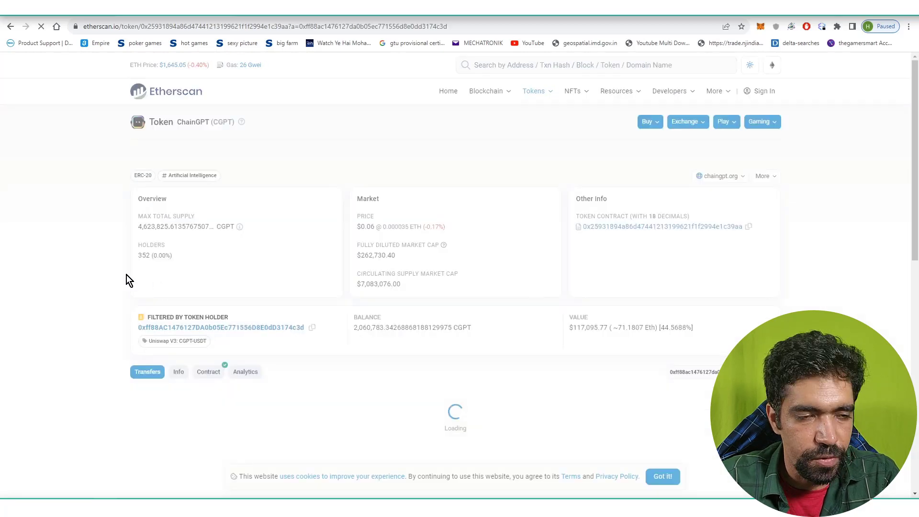
pyautogui.click(245, 371)
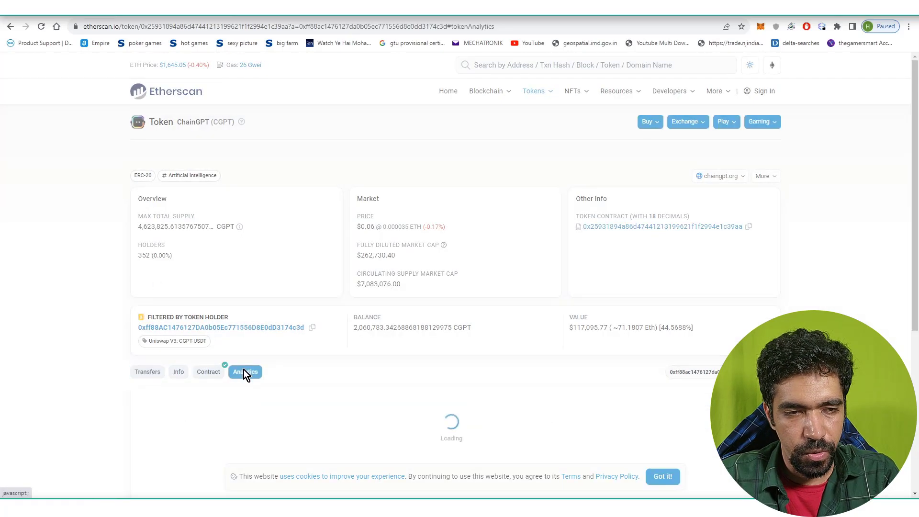
pyautogui.click(246, 371)
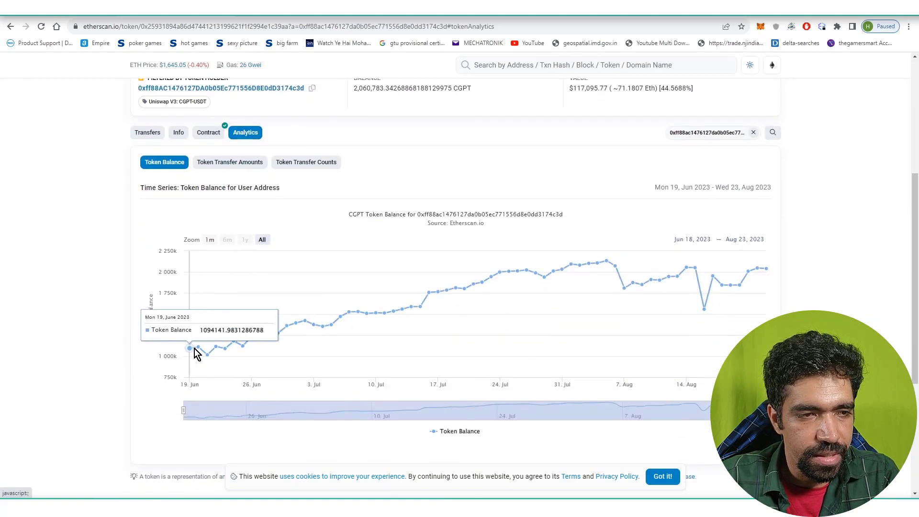
pyautogui.moveTo(244, 344)
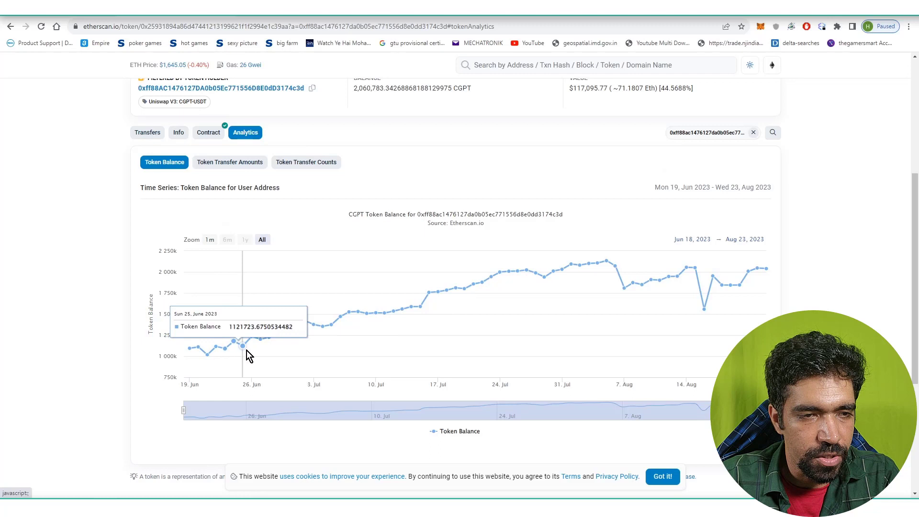
pyautogui.moveTo(342, 343)
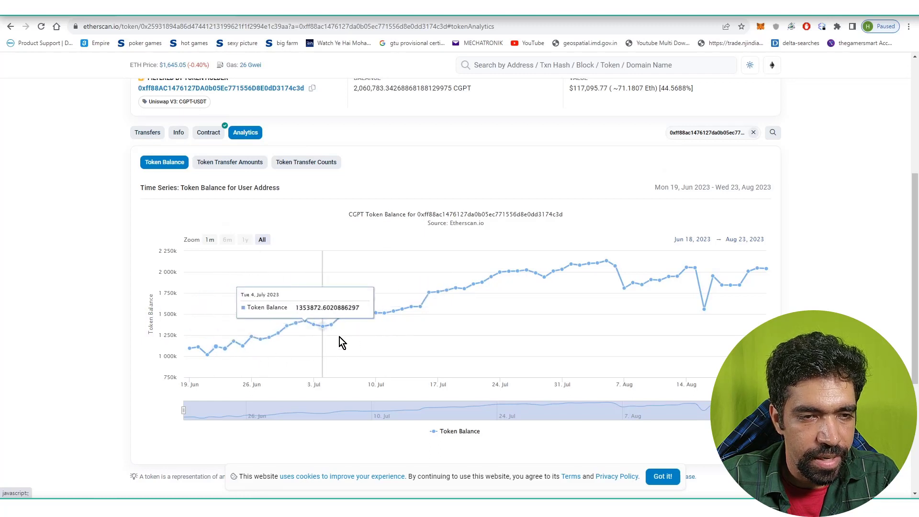
pyautogui.moveTo(659, 313)
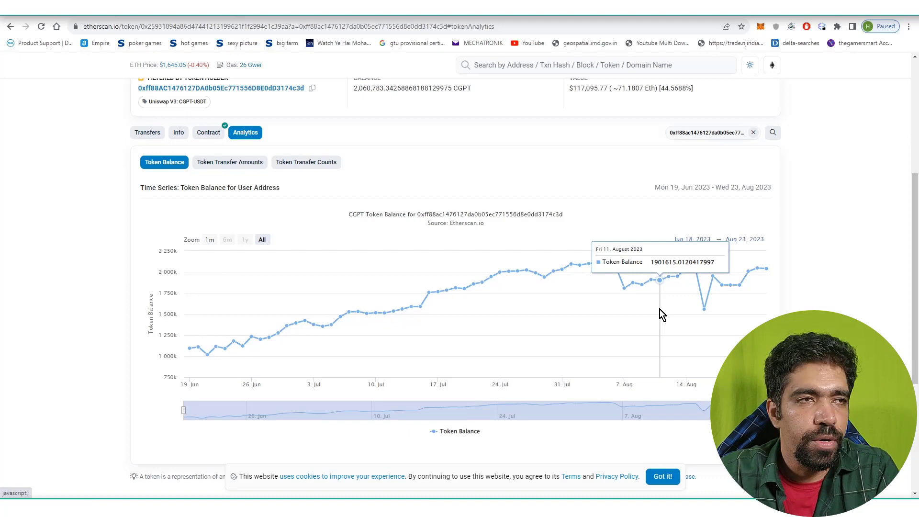
pyautogui.scroll(3)
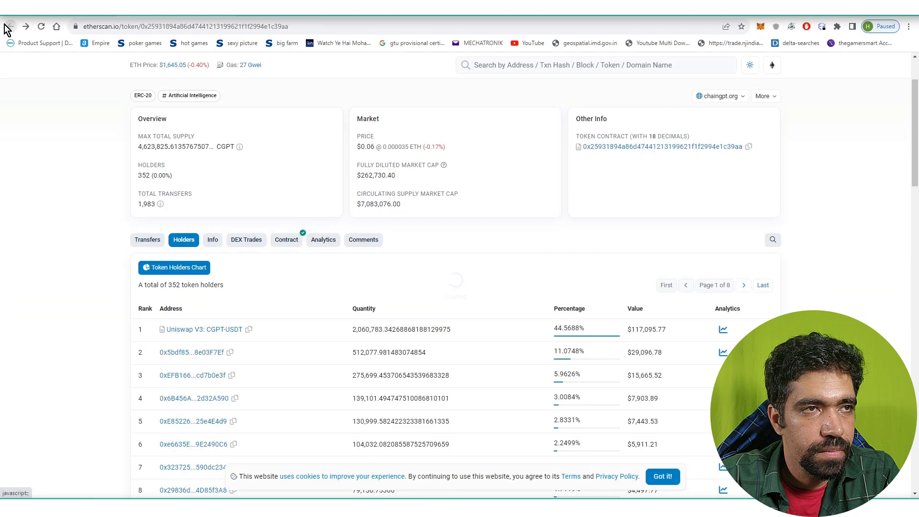
# - Scan the top CGPT holders' percentages, then switch to the TradingView CGPT/USDT chart
pyautogui.scroll(3)
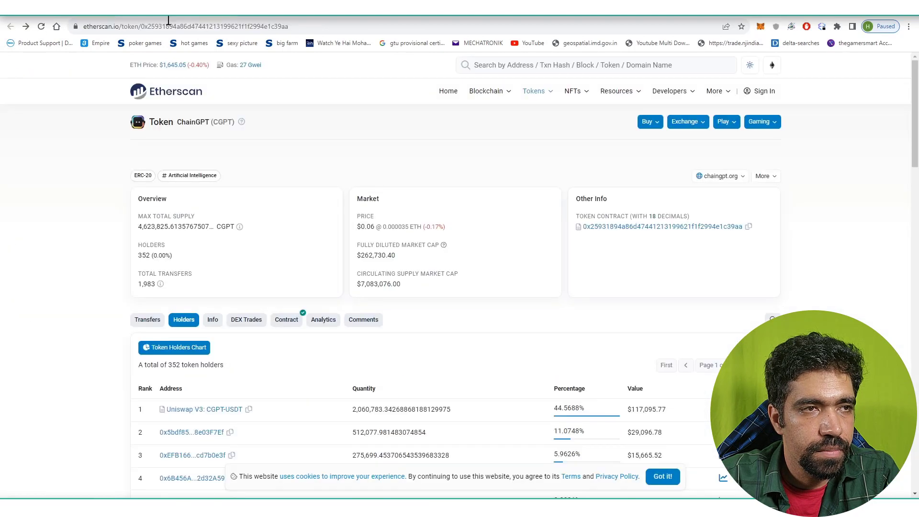
pyautogui.scroll(-3)
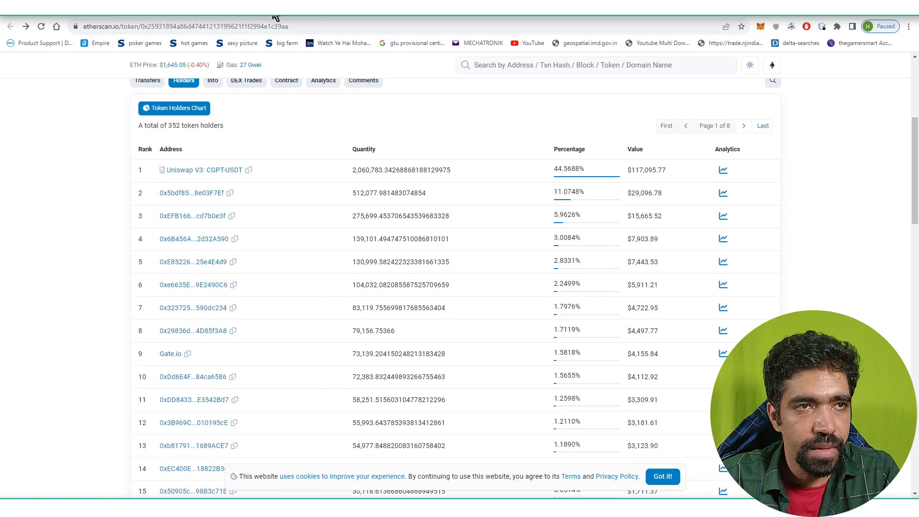
pyautogui.click(146, 26)
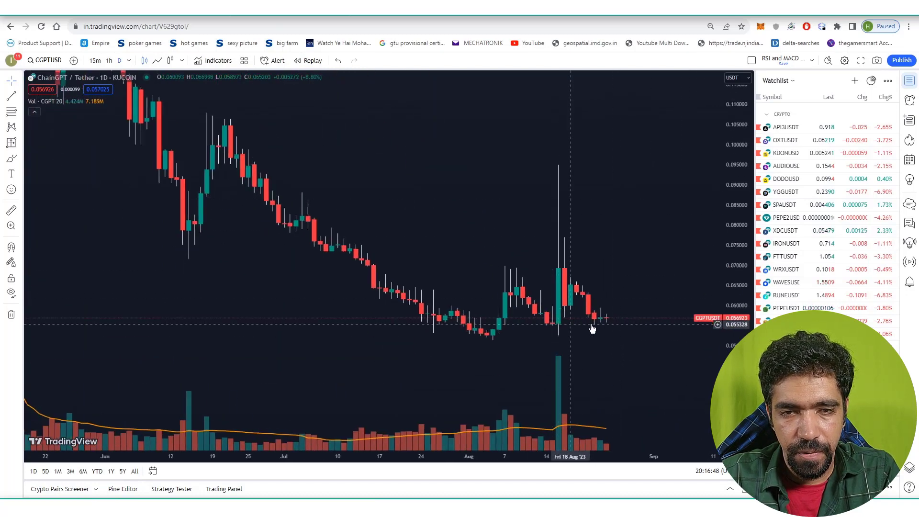
pyautogui.moveTo(633, 237)
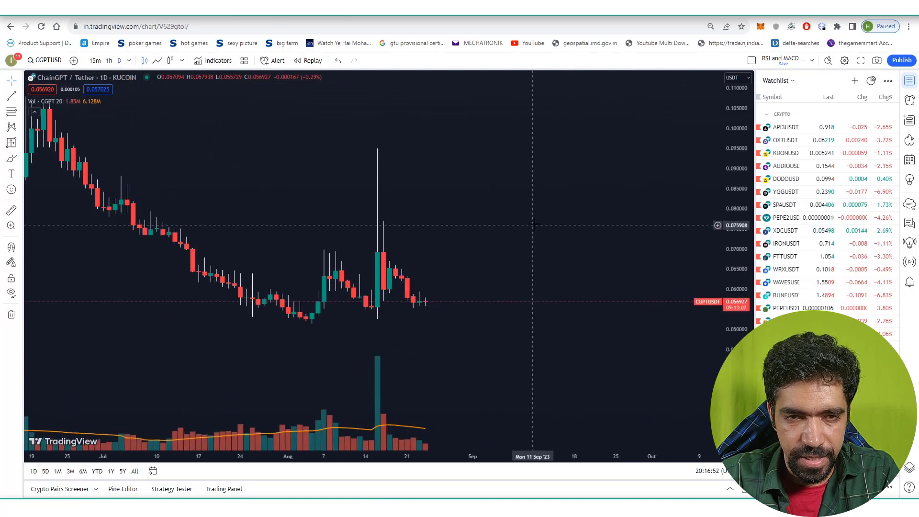
pyautogui.moveTo(490, 223)
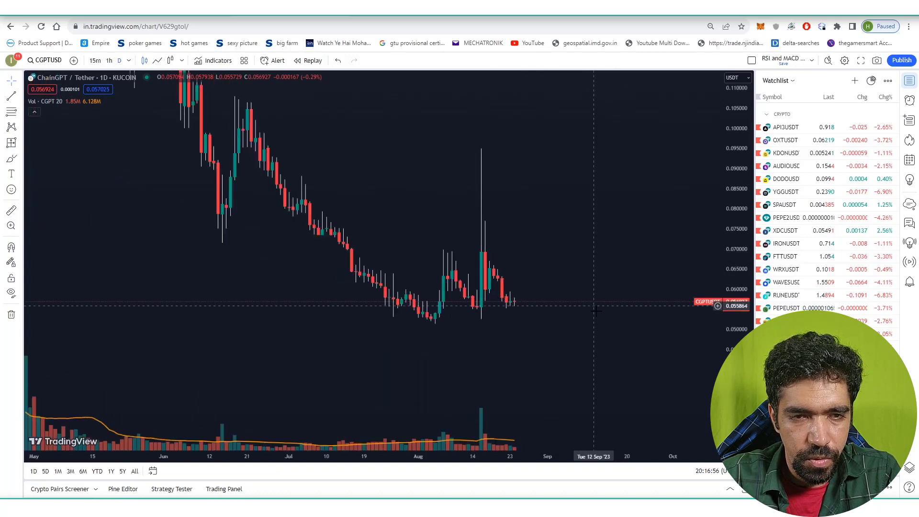
pyautogui.moveTo(601, 328)
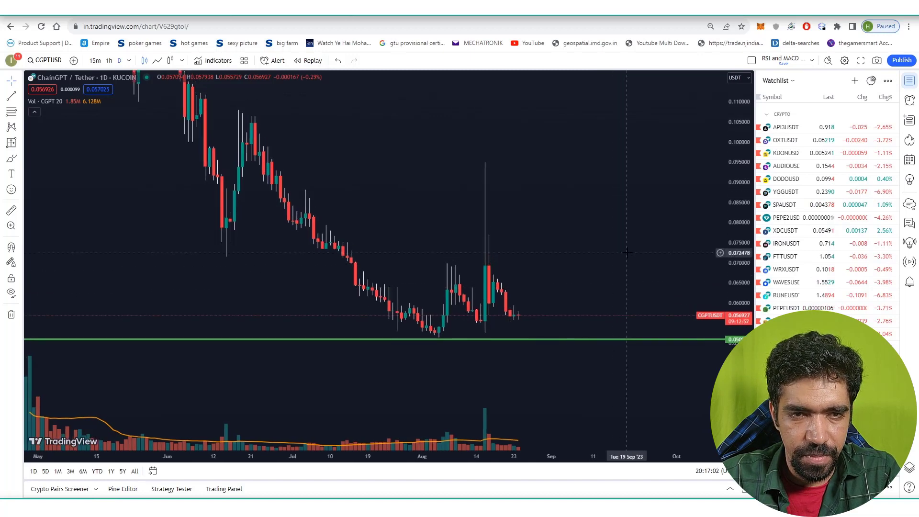
pyautogui.moveTo(627, 245)
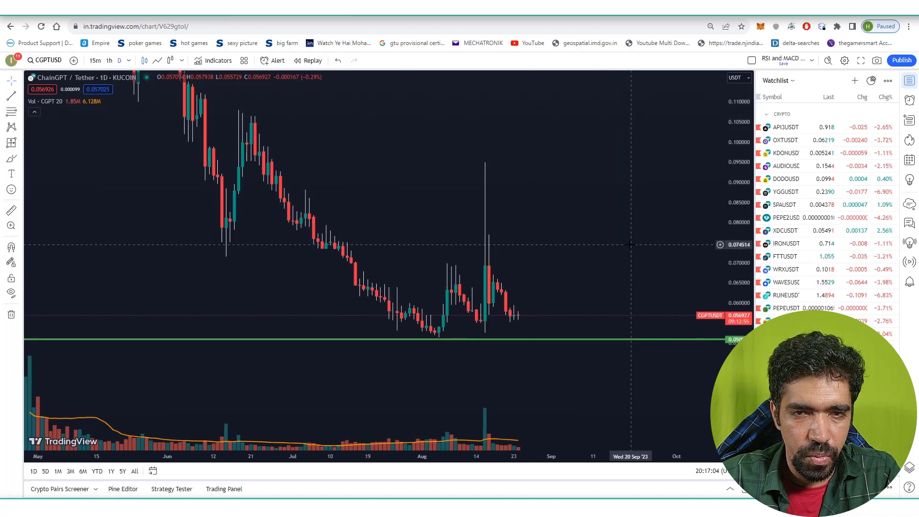
# - Add an upper horizontal line on the CGPT/USDT chart at exactly 0.069
pyautogui.click(631, 245)
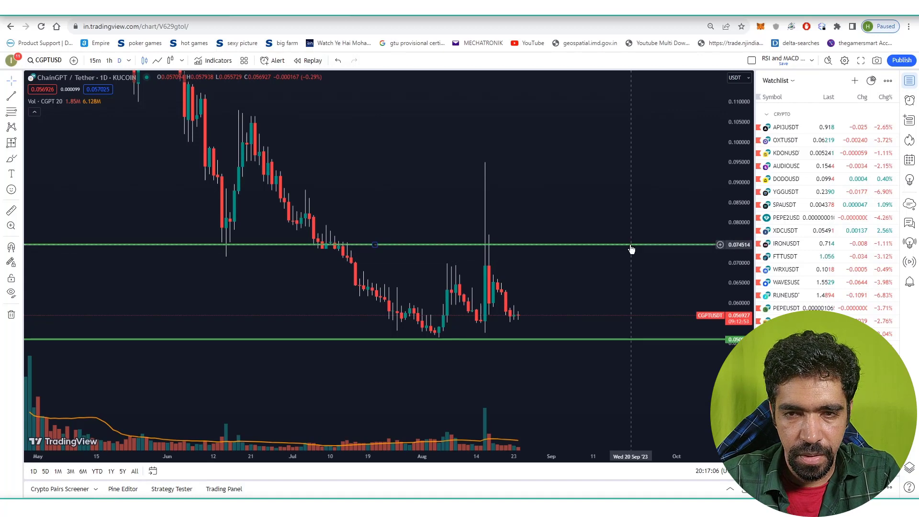
pyautogui.doubleClick(375, 245)
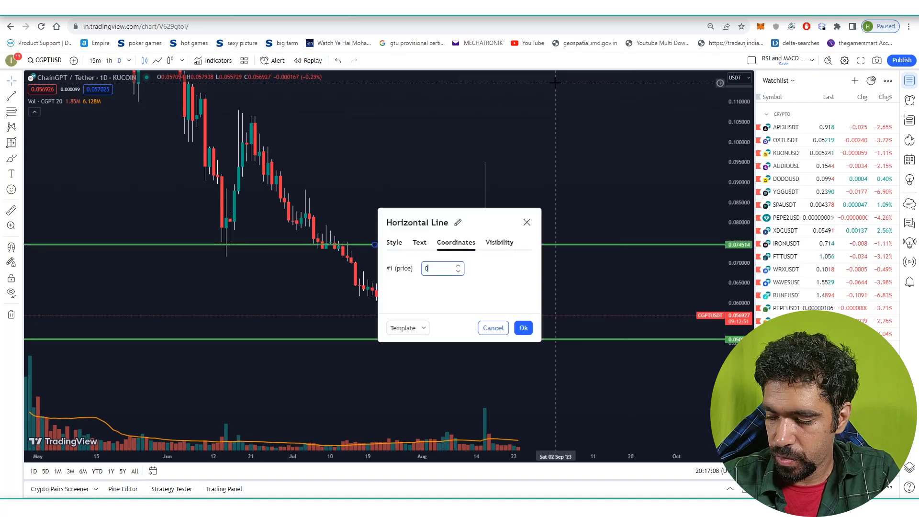
pyautogui.click(523, 327)
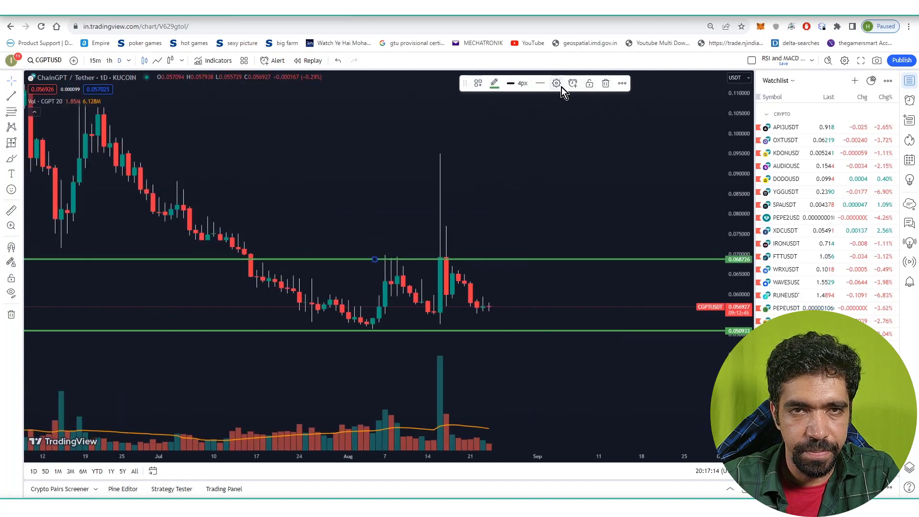
pyautogui.click(556, 82)
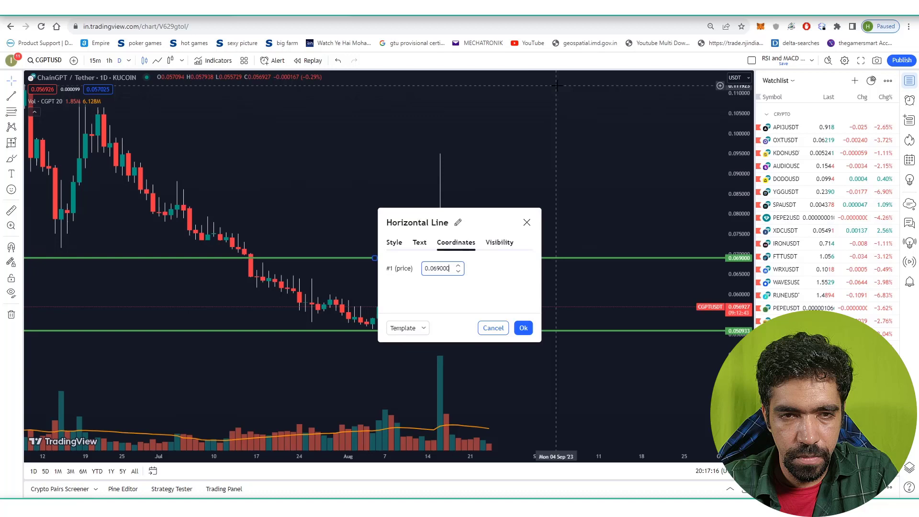
pyautogui.click(522, 328)
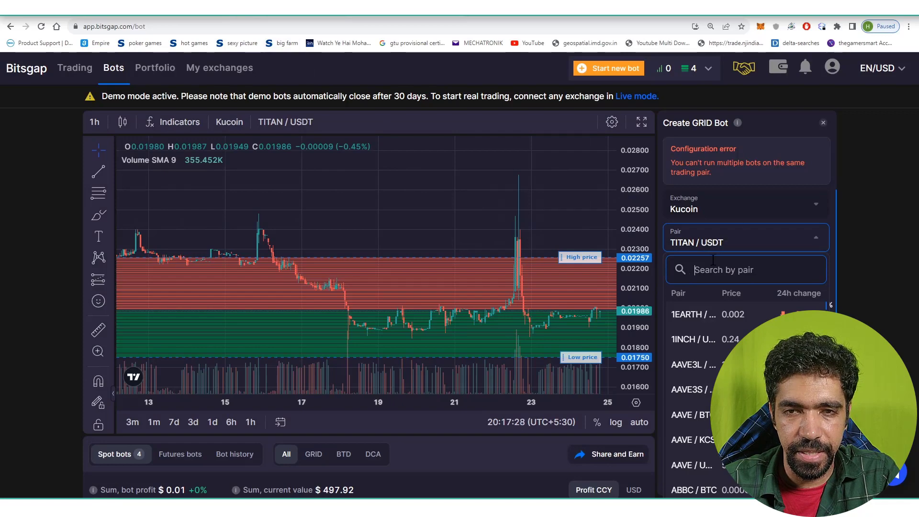
# - Search 'cgp' in the grid bot pair list and choose CGPT/USDT
pyautogui.write('cgpt')
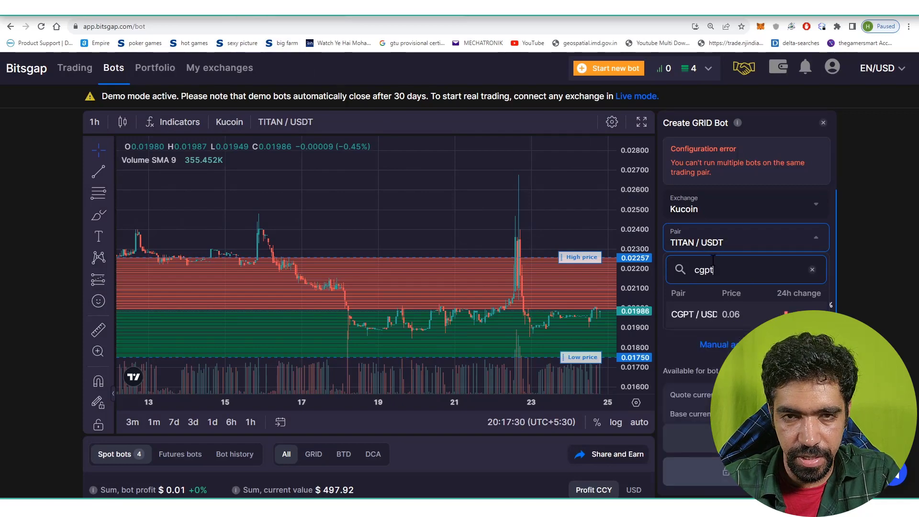
pyautogui.click(812, 269)
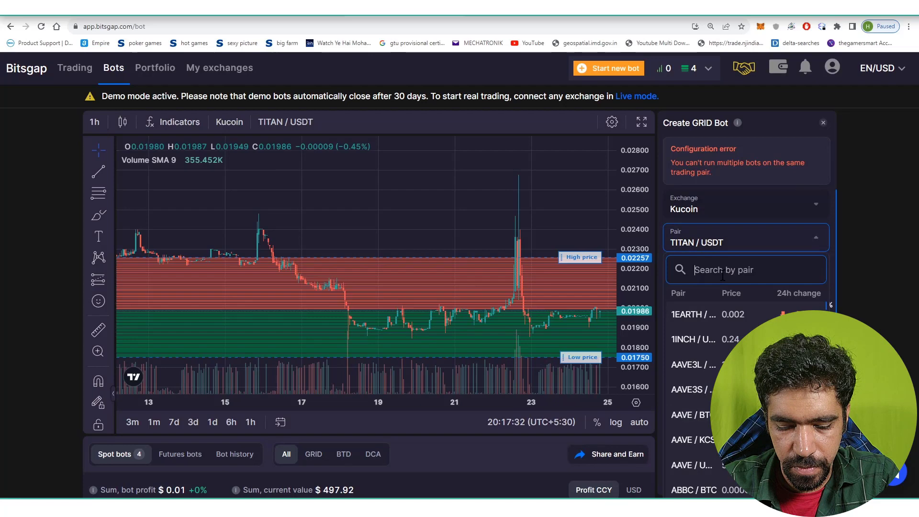
pyautogui.write('cgp')
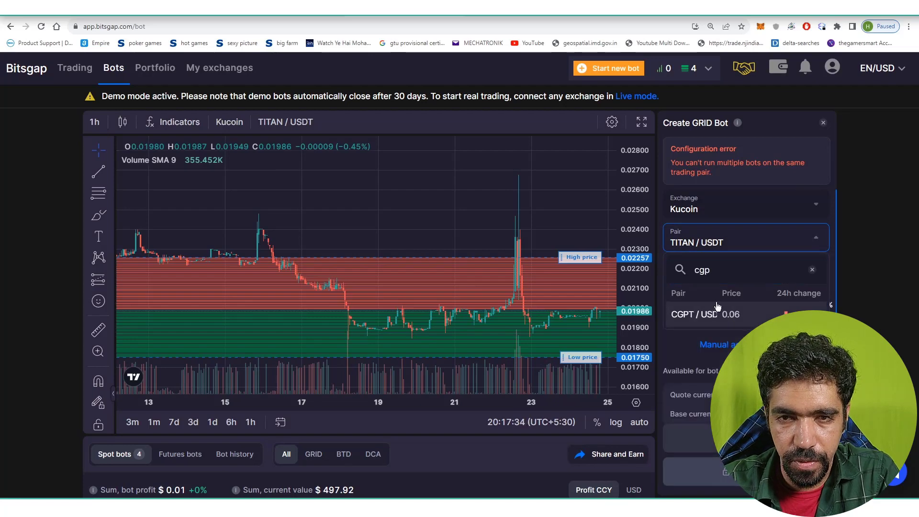
pyautogui.click(702, 314)
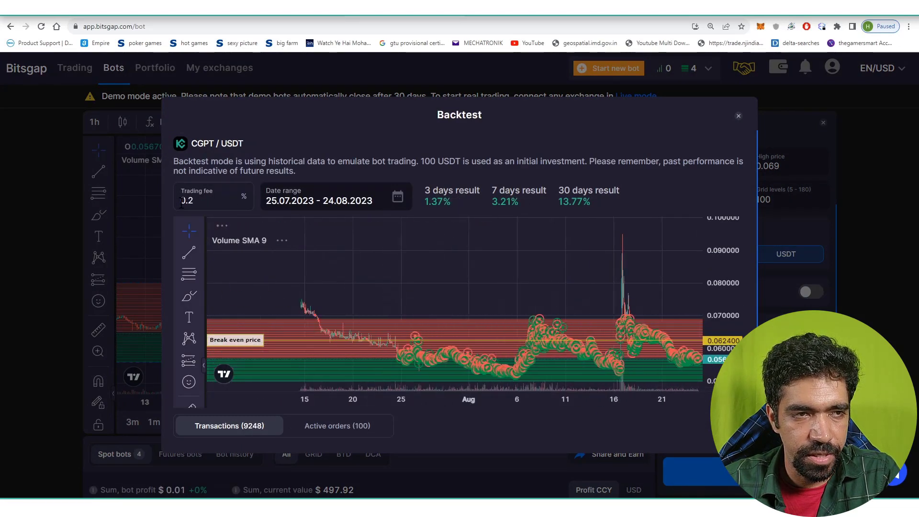
# - Rerun the CGPT/USDT backtest with a 0.08 trading fee, then close the results
pyautogui.click(212, 196)
pyautogui.write('0.1')
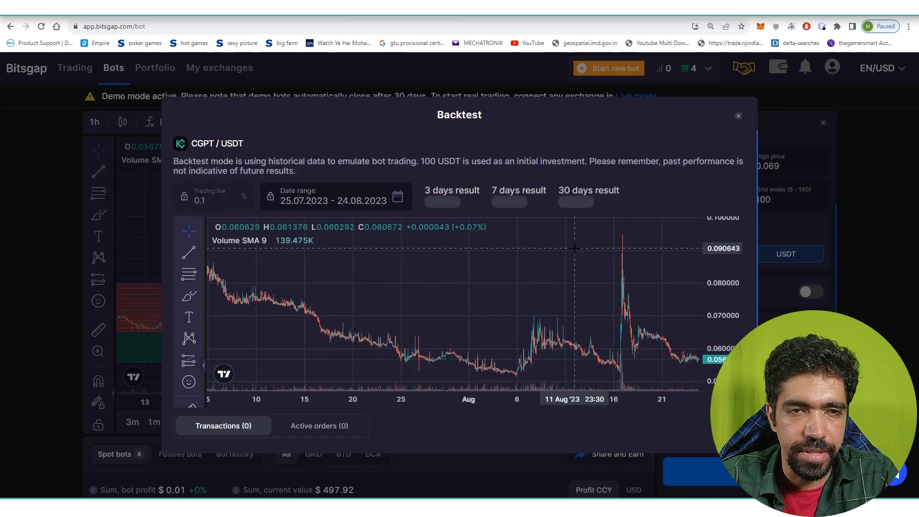
pyautogui.moveTo(574, 229)
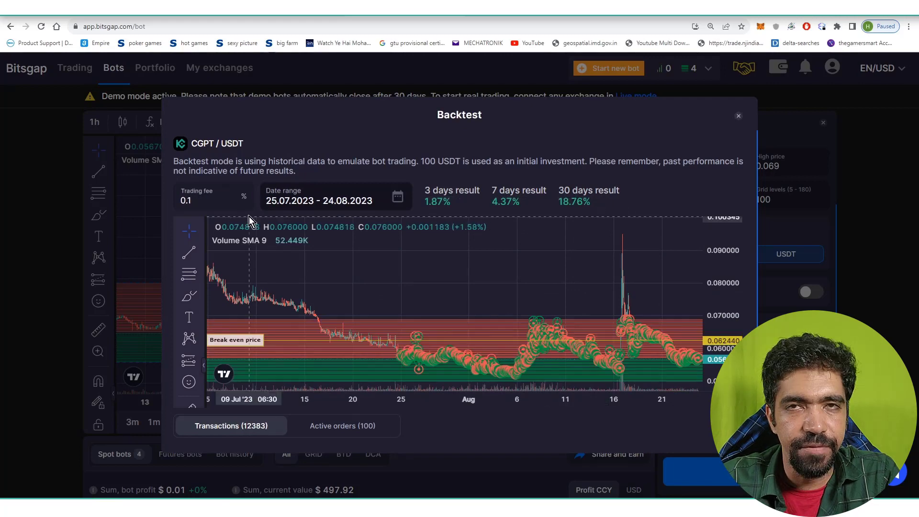
pyautogui.moveTo(249, 220)
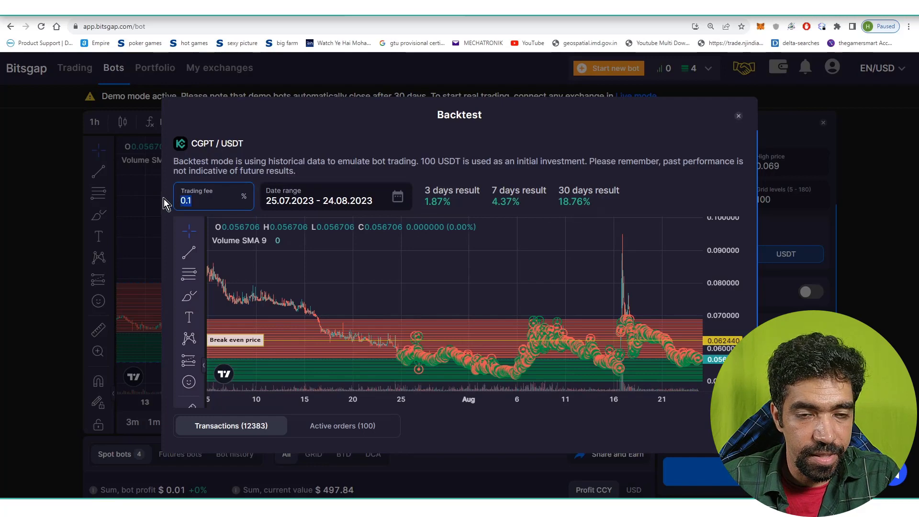
pyautogui.write('0.08')
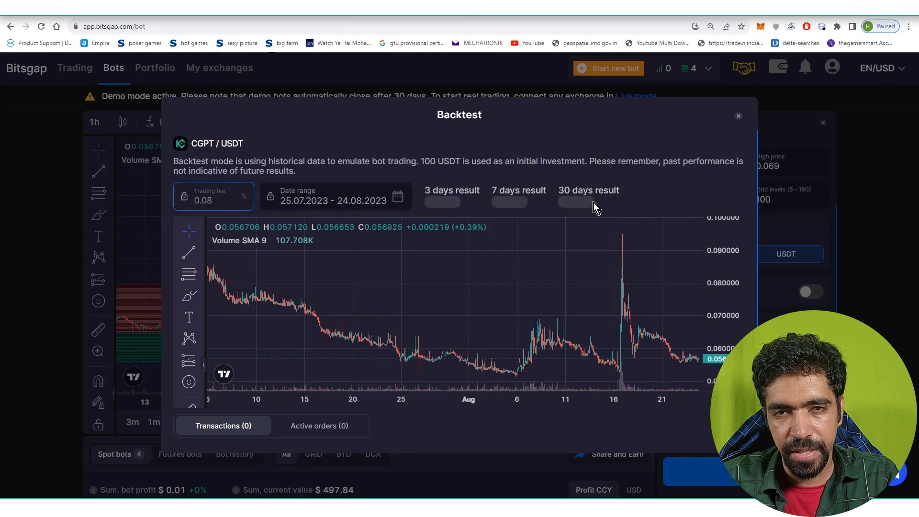
pyautogui.click(588, 196)
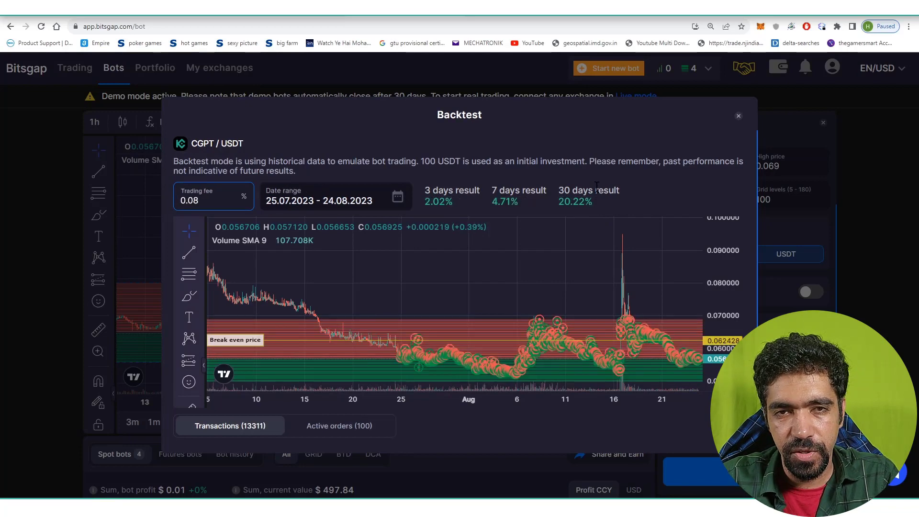
pyautogui.click(738, 115)
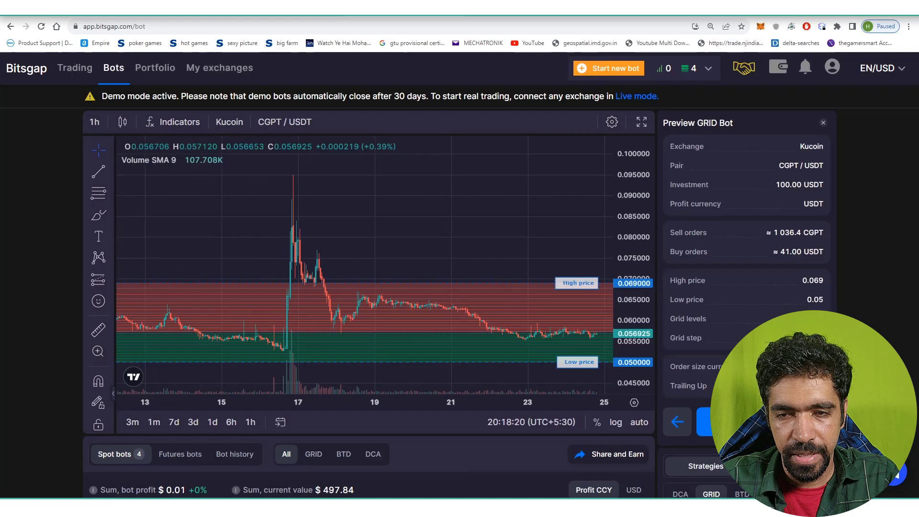
pyautogui.moveTo(747, 199)
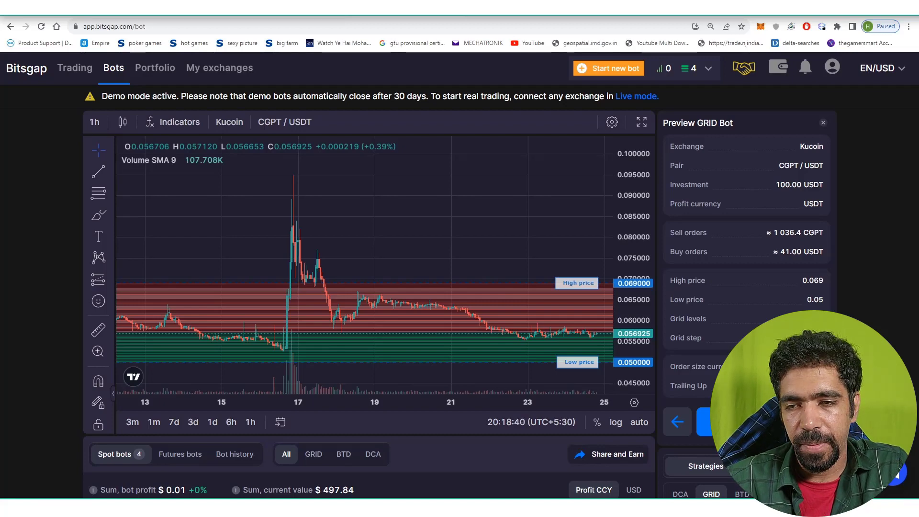
pyautogui.click(711, 422)
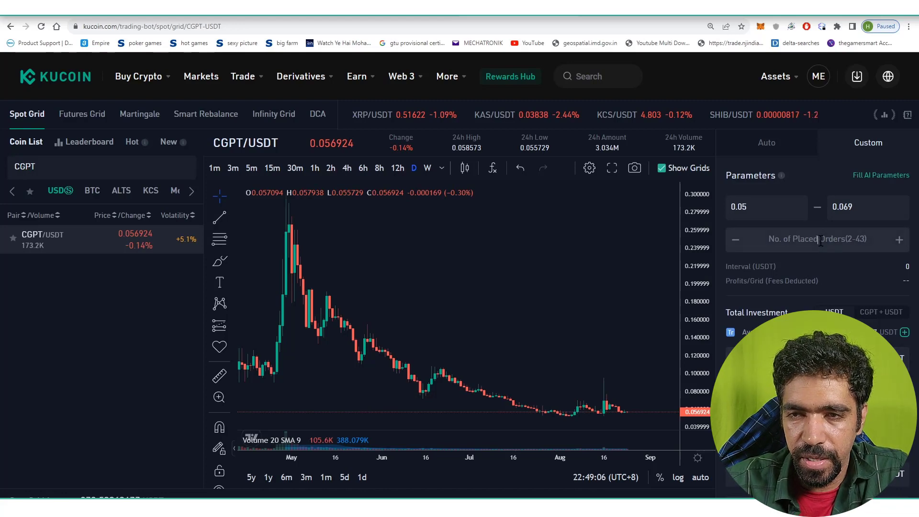
# - Enter 40 placed orders for the CGPT/USDT grid and select the 0.069 upper limit
pyautogui.write('40')
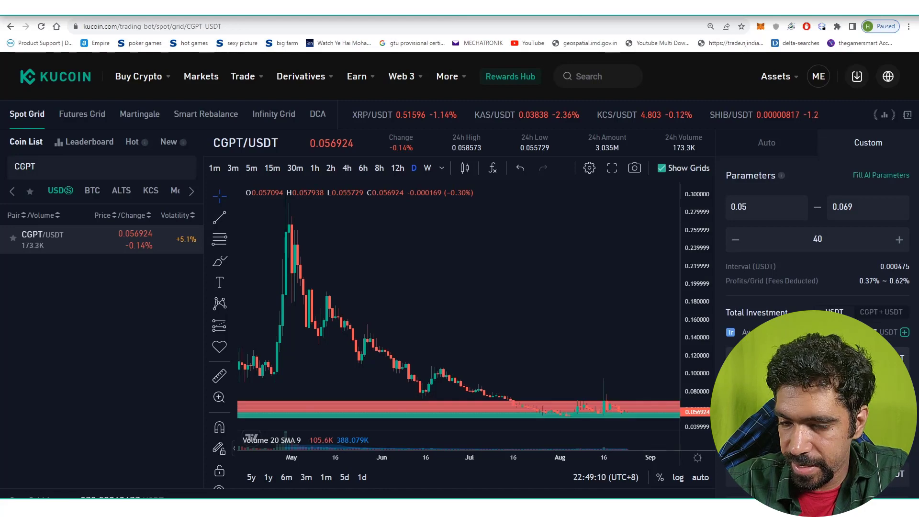
pyautogui.scroll(-3)
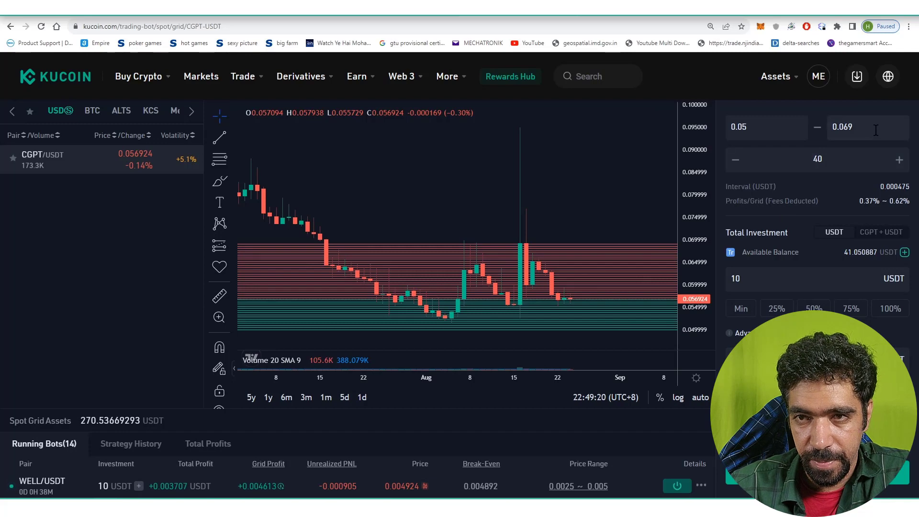
pyautogui.tripleClick(844, 127)
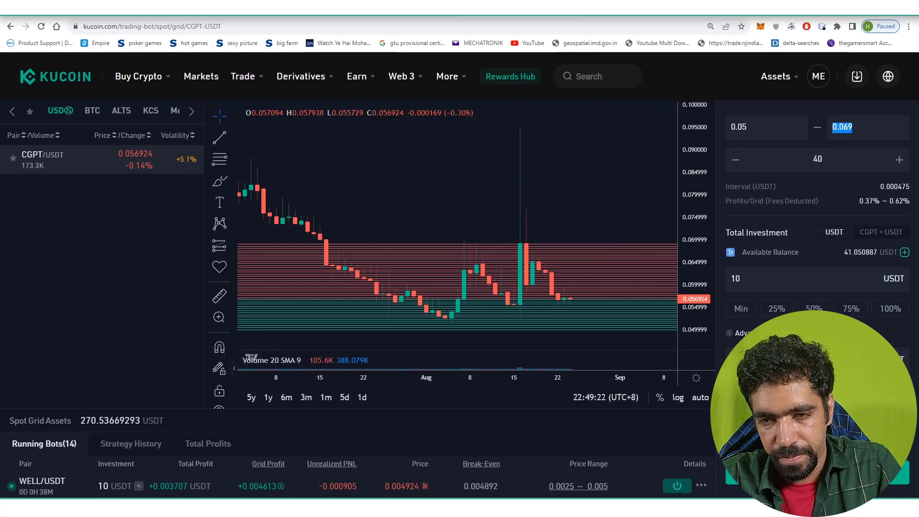